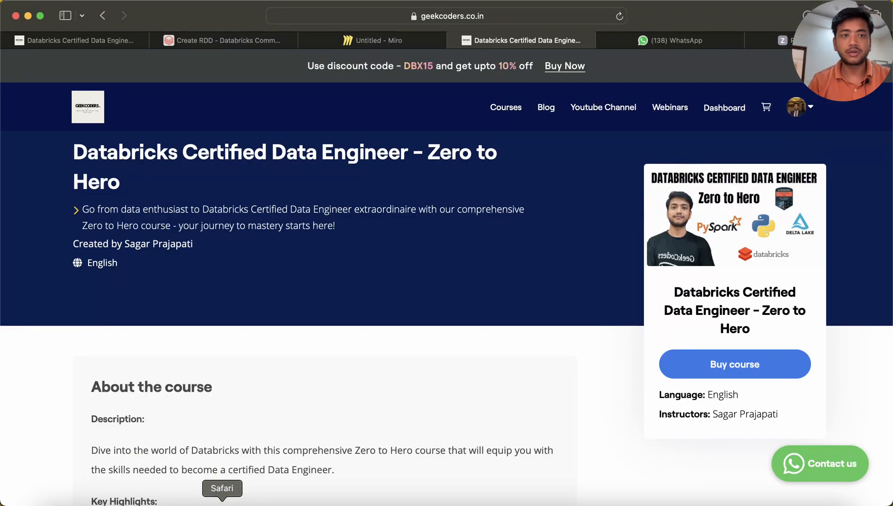
Scroll through anagram.py and highlight the str2 variable while explaining
scroll("down", 3)
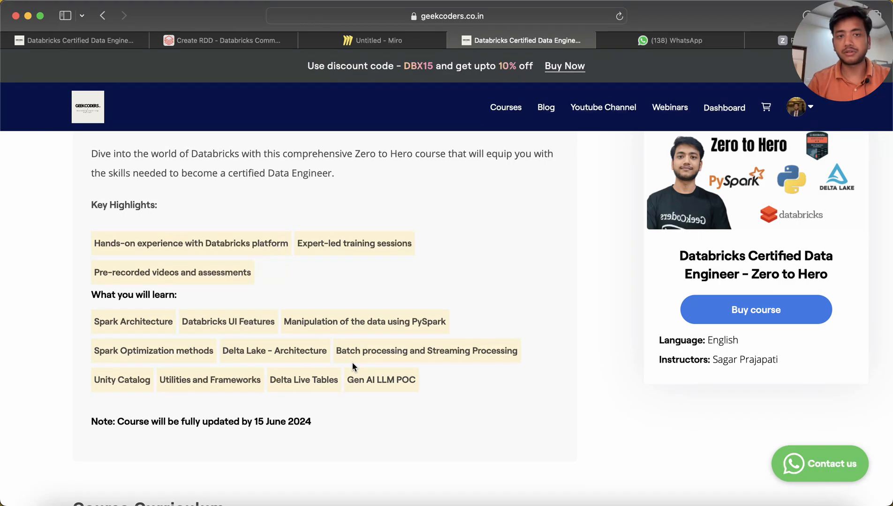
mouse_move(408, 326)
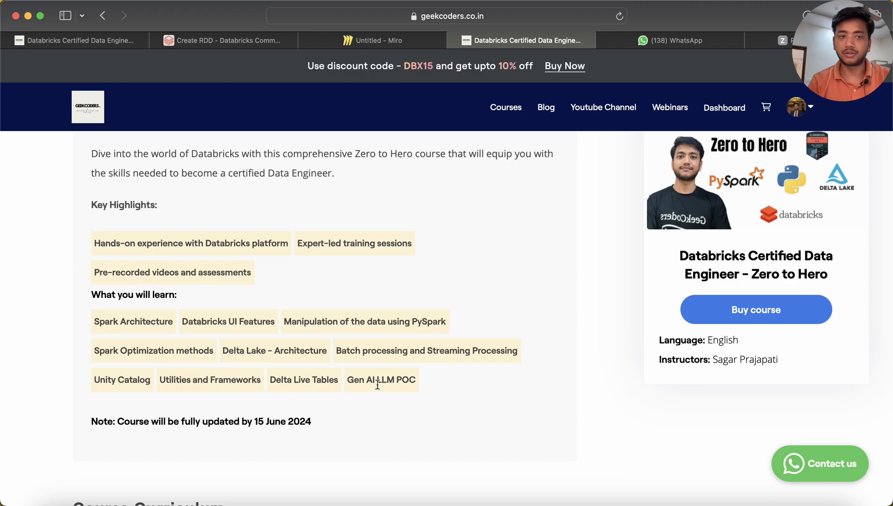
scroll("down", 3)
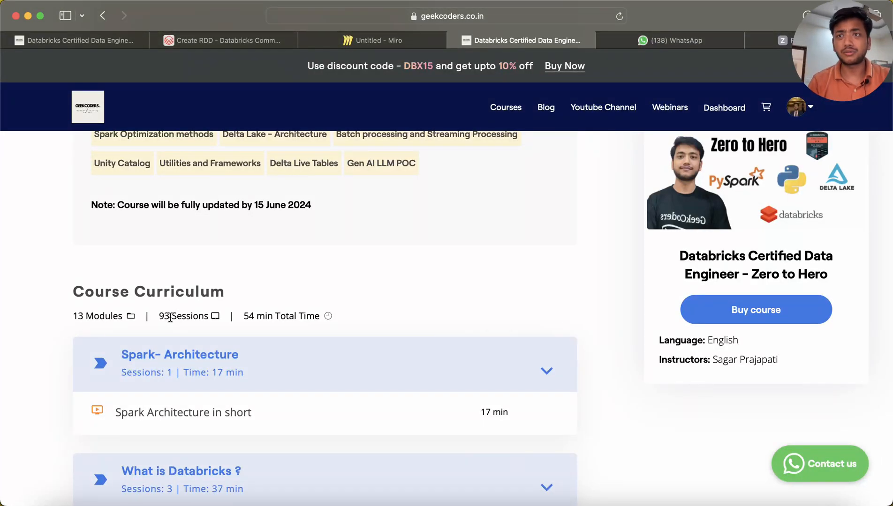
mouse_move(174, 319)
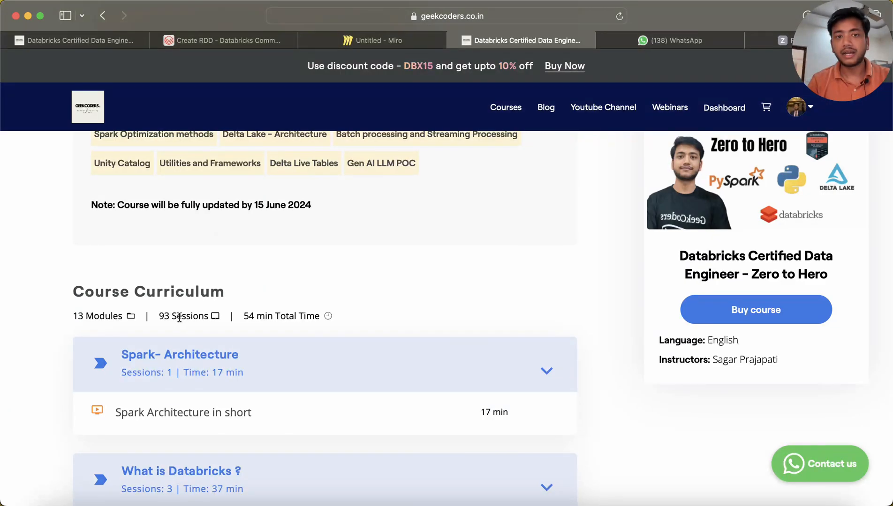
scroll("down", 3)
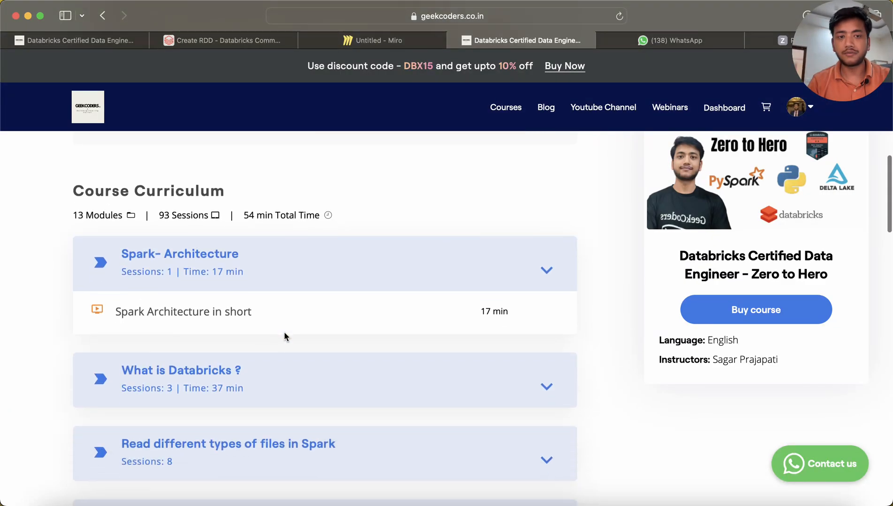
scroll("down", 3)
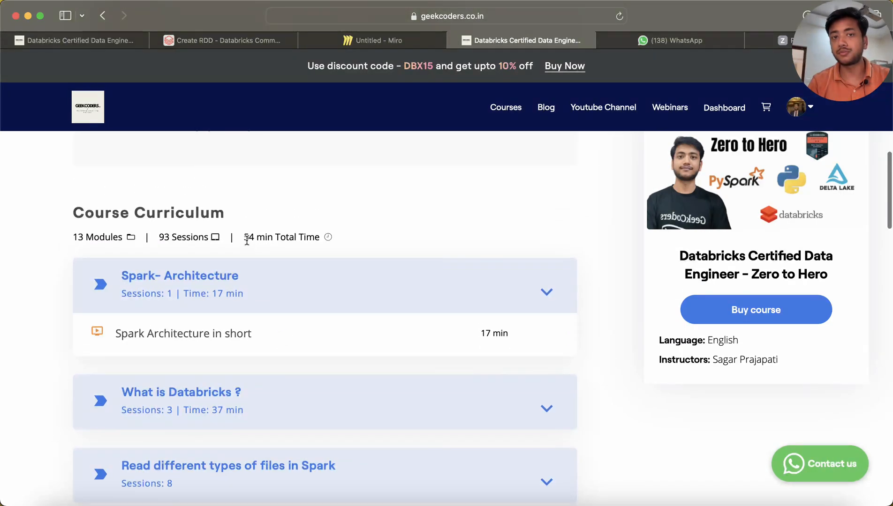
mouse_move(329, 249)
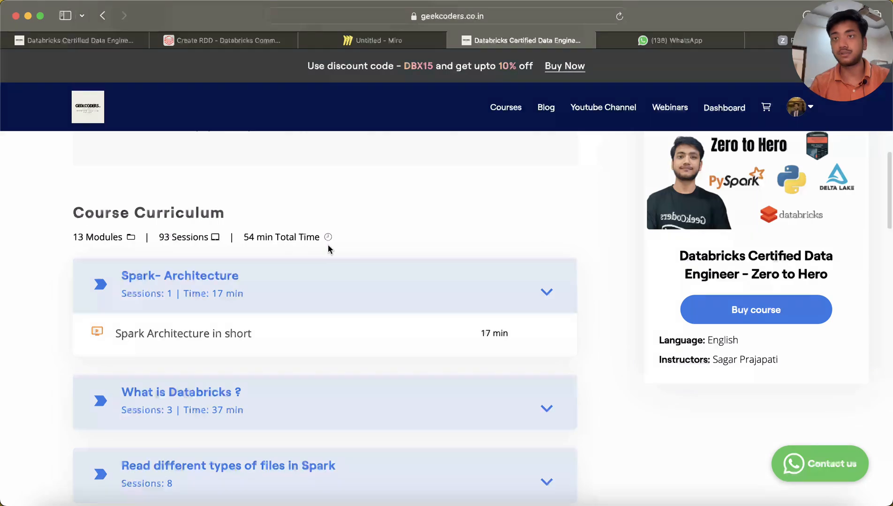
mouse_move(282, 253)
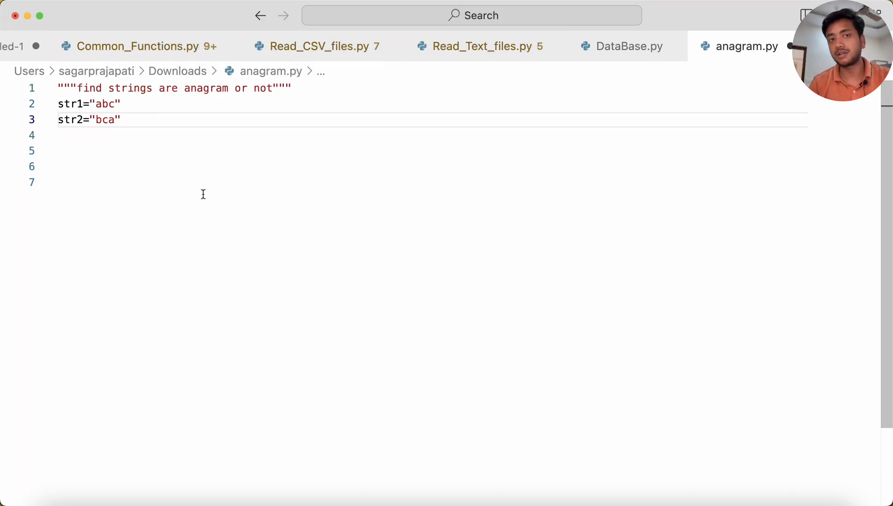
double_click(106, 104)
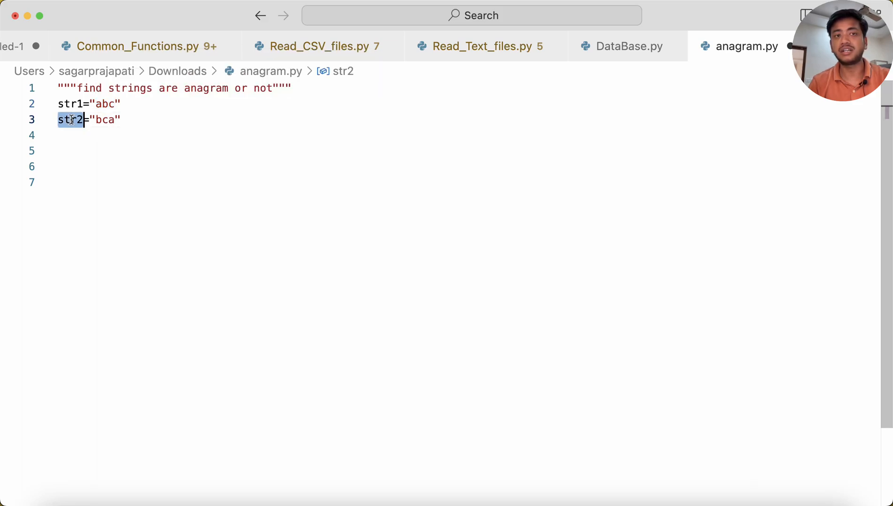
mouse_move(121, 166)
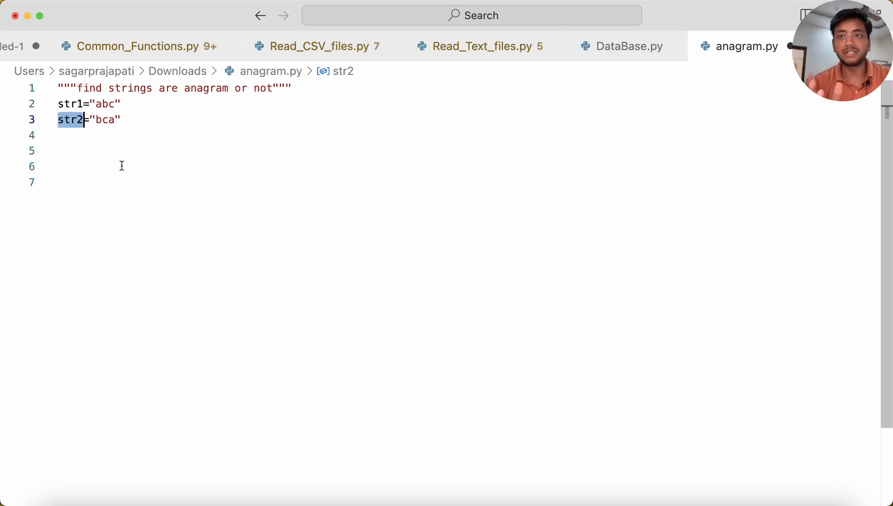
mouse_move(109, 122)
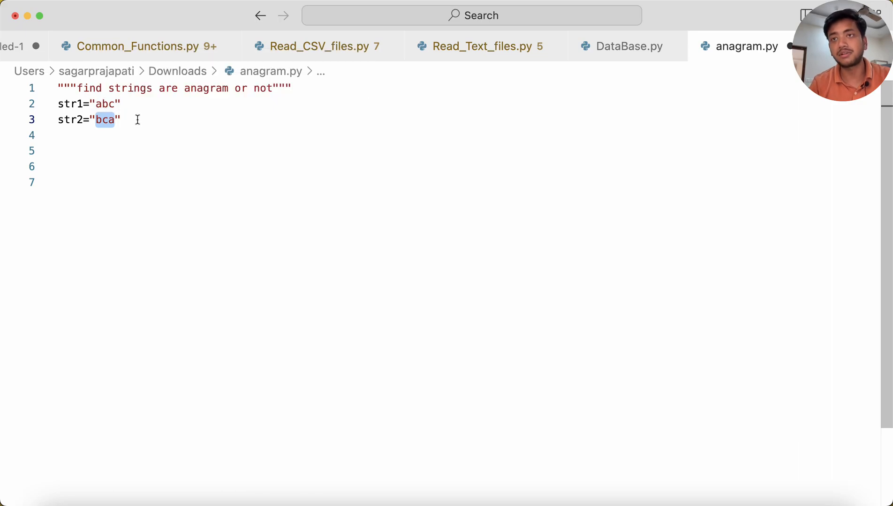
Add the header def f_anagram_1(str1:str,str2:str): below the docstring
left_click(130, 120)
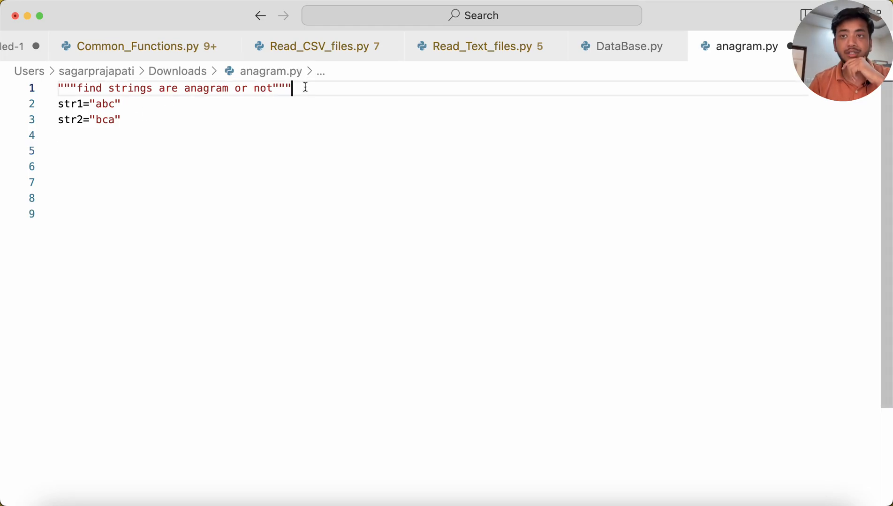
key("Enter")
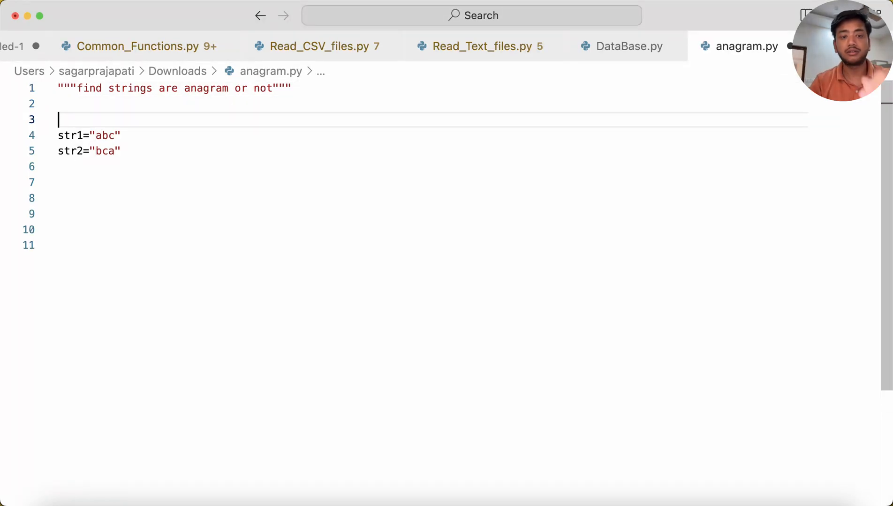
type("f_")
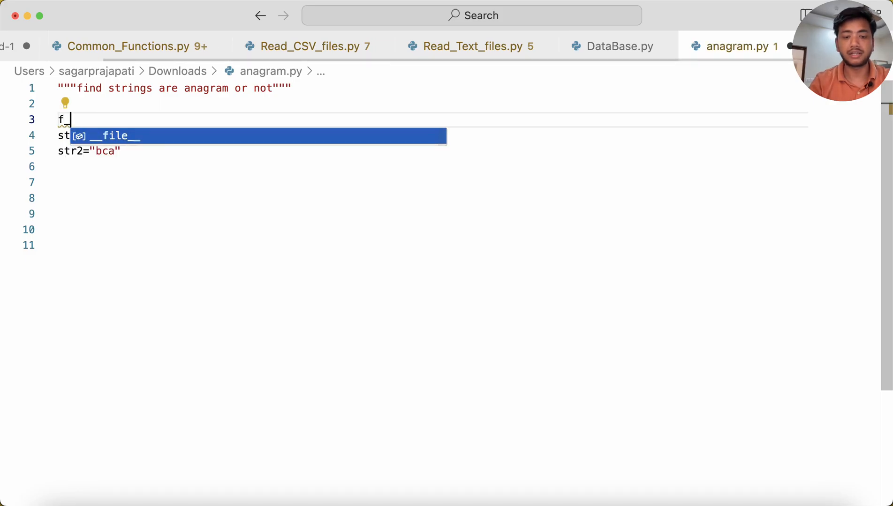
type("def")
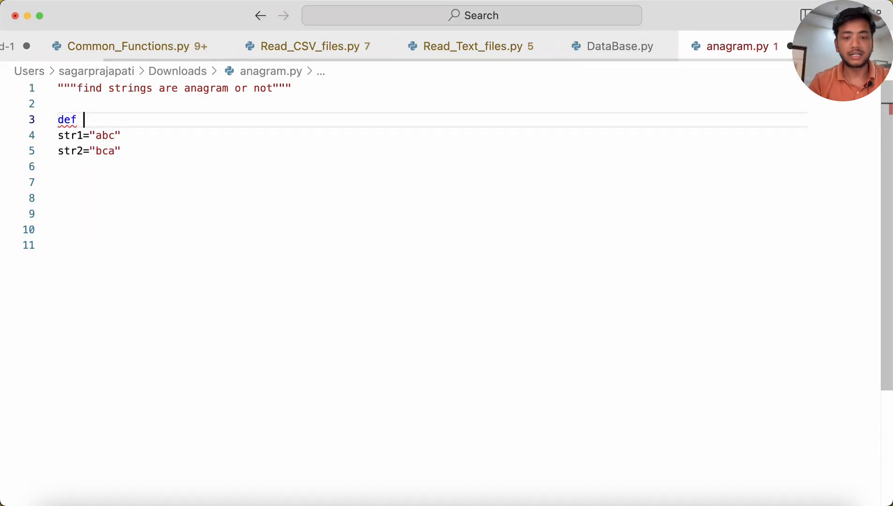
type("f_anagram_1(")
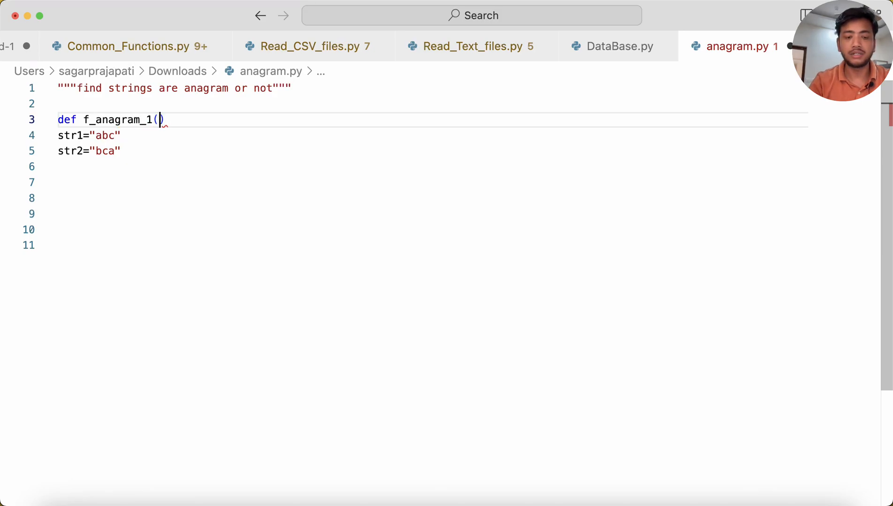
type("str1:st")
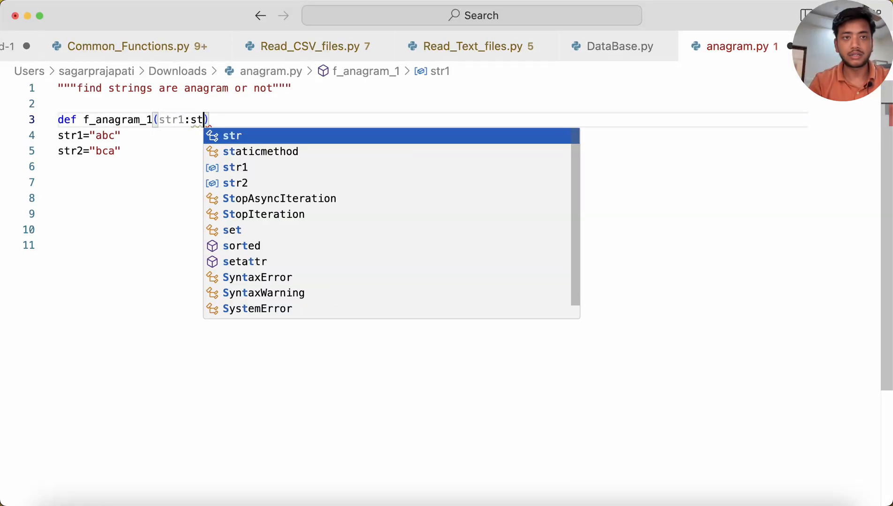
type("r,str2")
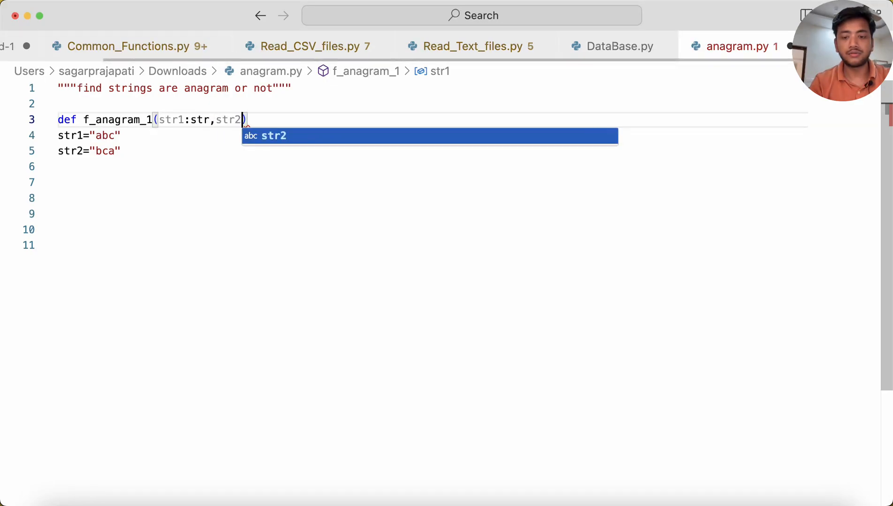
type(":str")
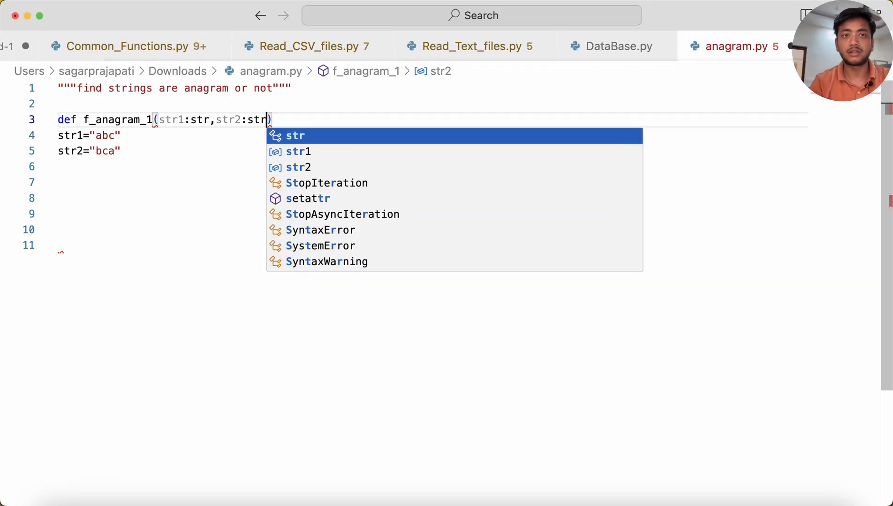
key("Escape")
type(":")
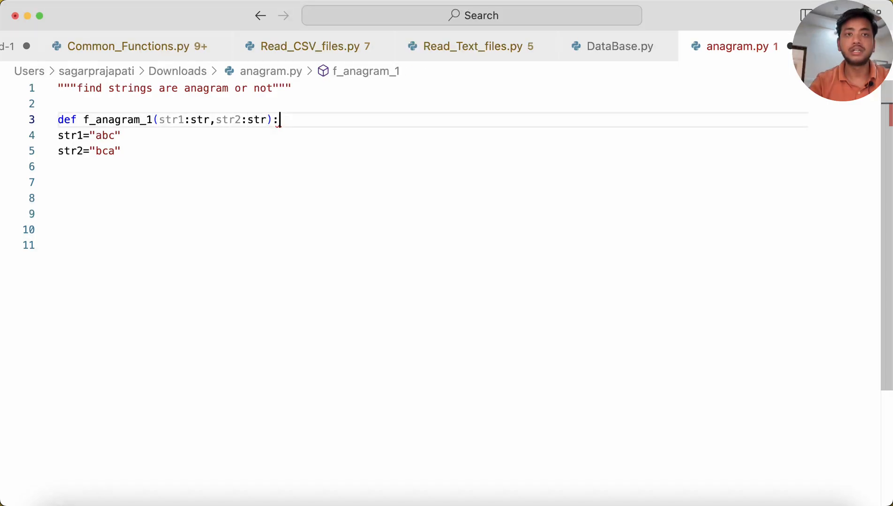
key("Enter")
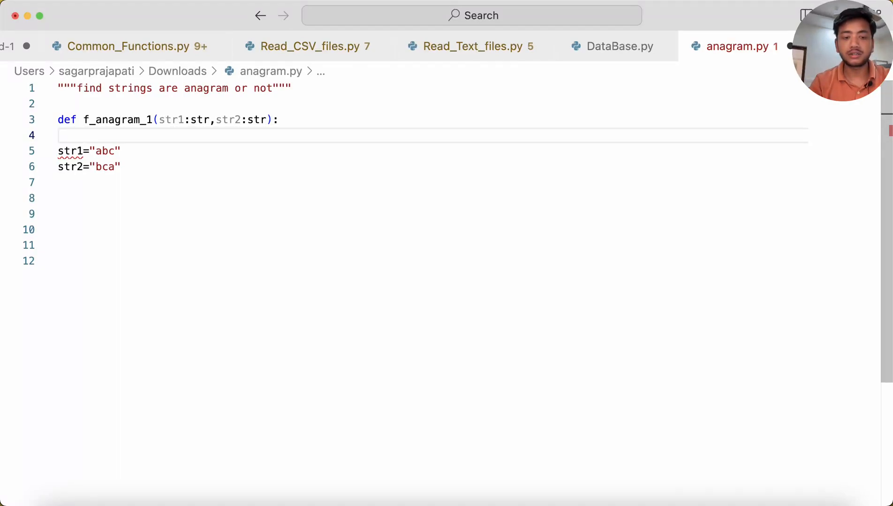
Write the condition if sorted(str1)==sorted(str2): inside f_anagram_1
type("if(st")
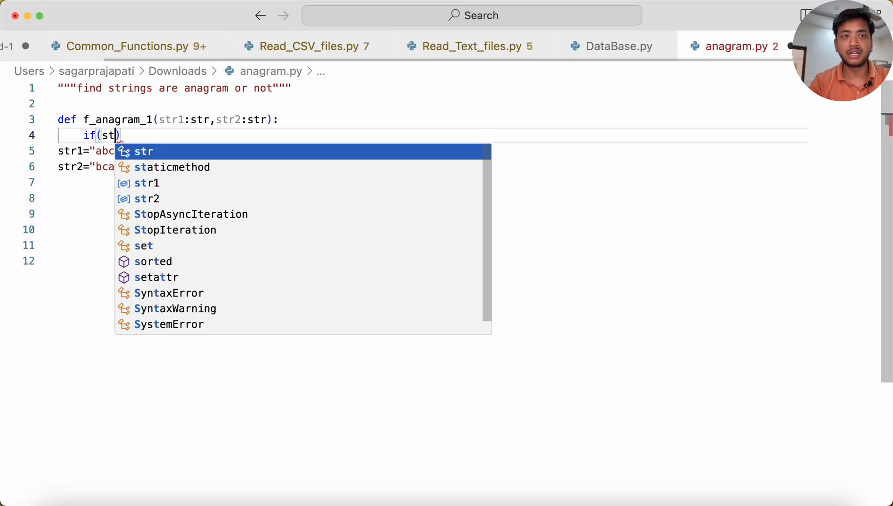
key("Backspace")
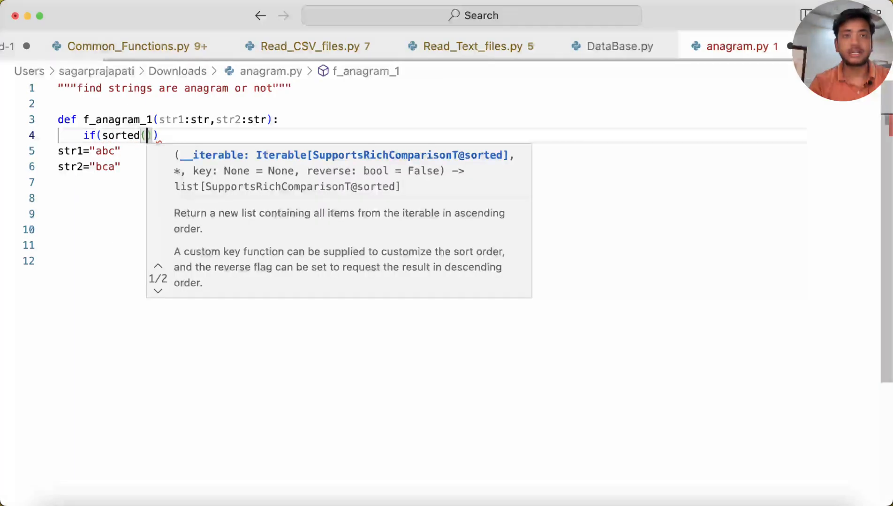
type("str1")
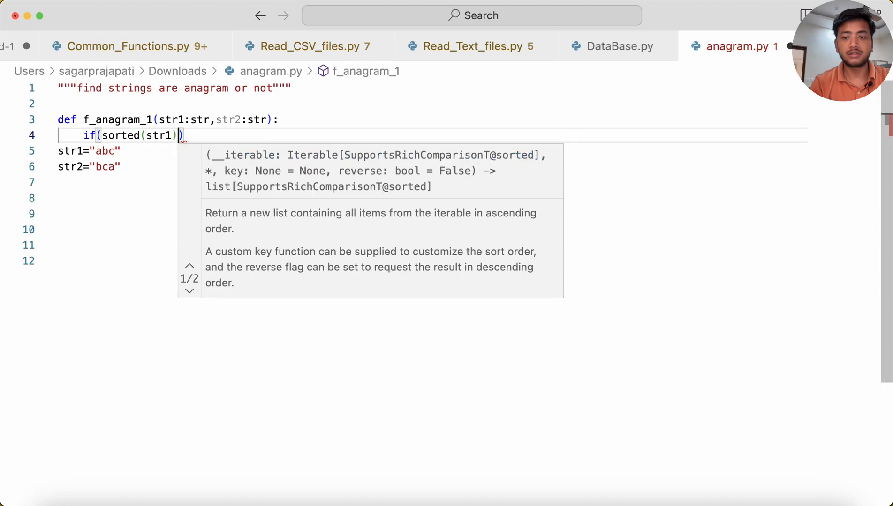
type("==st")
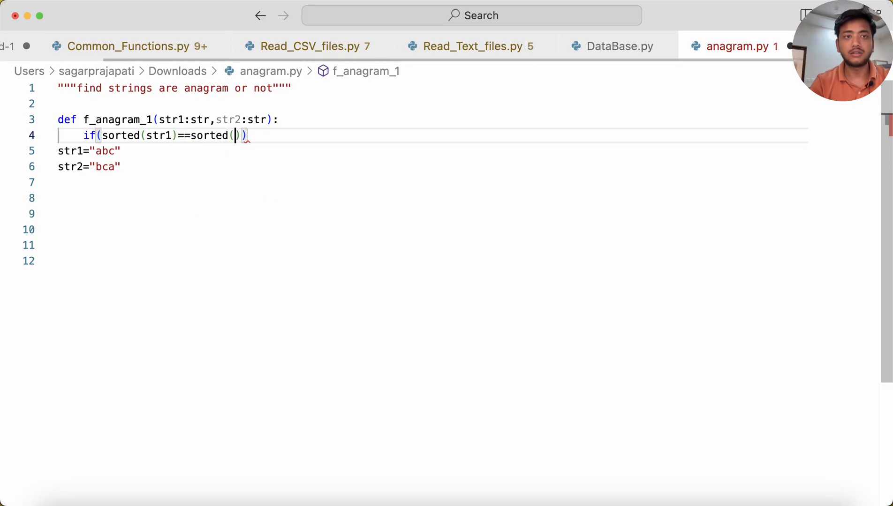
type("str2")
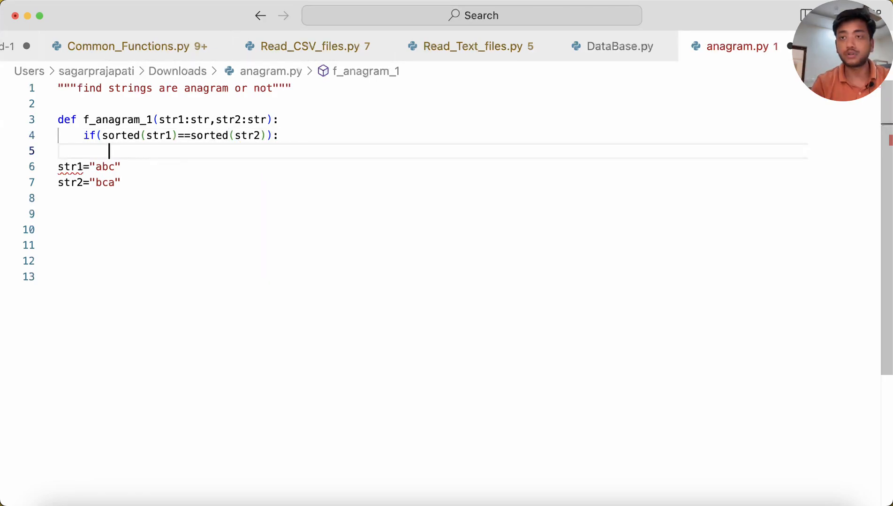
Return "Yes" when the sorted strings match, else return "No"
type("pri")
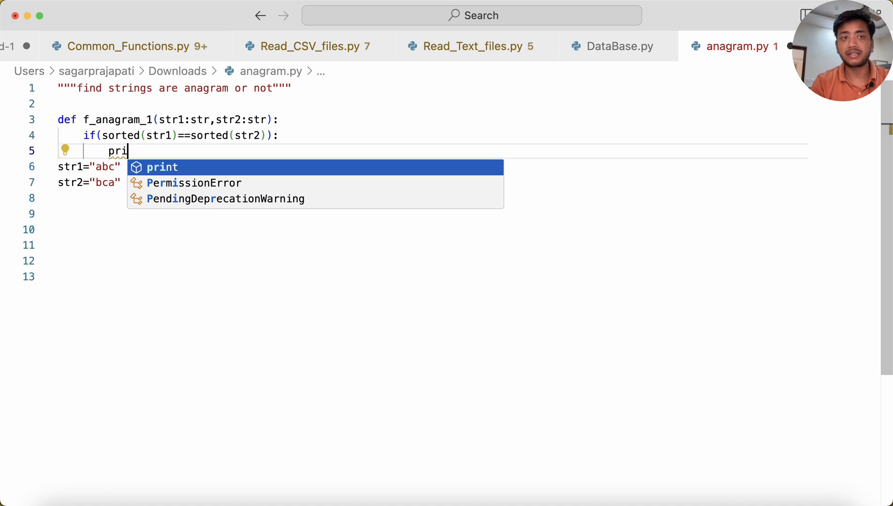
type("return")
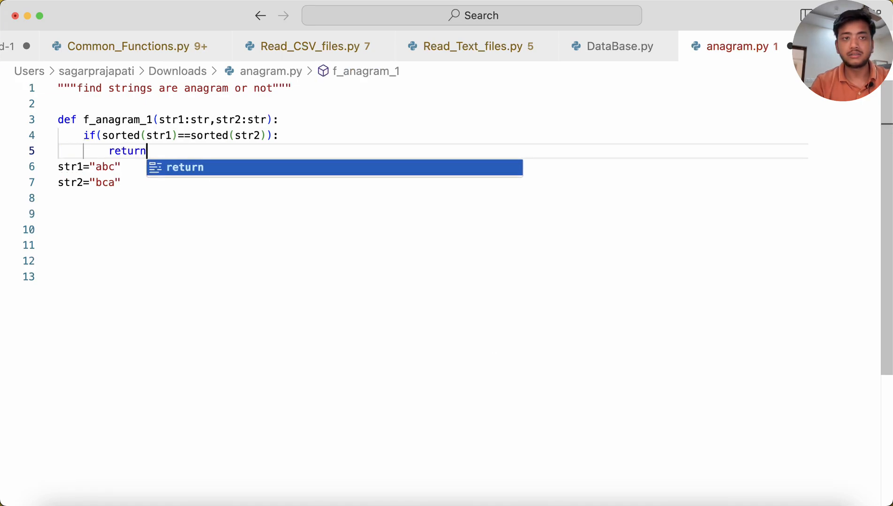
type("\"Yes\"")
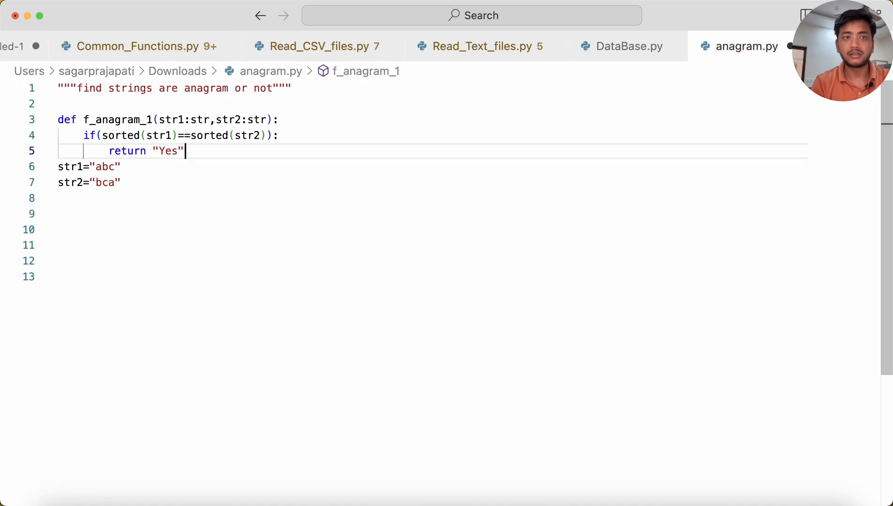
type("else:")
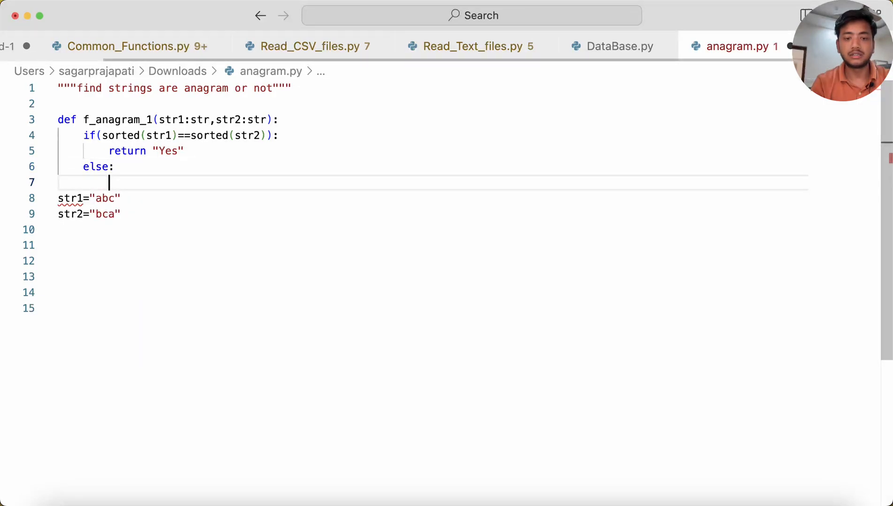
type("return \"")
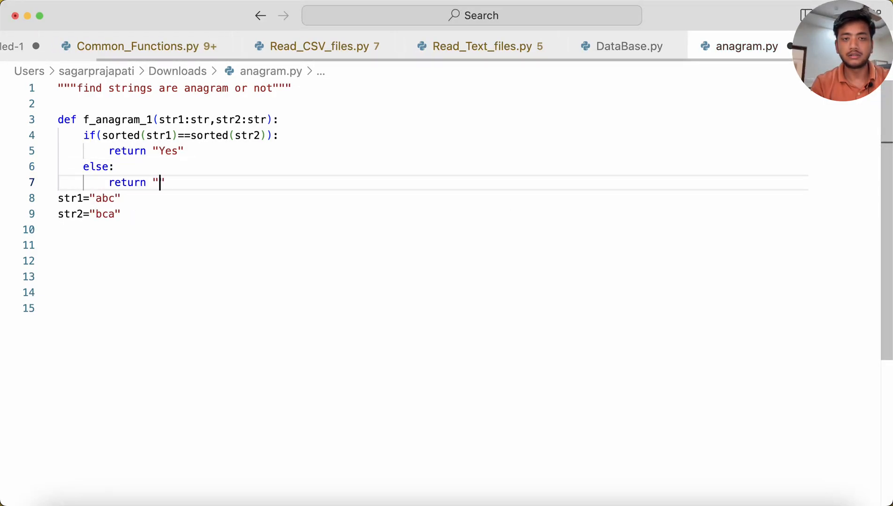
type("No")
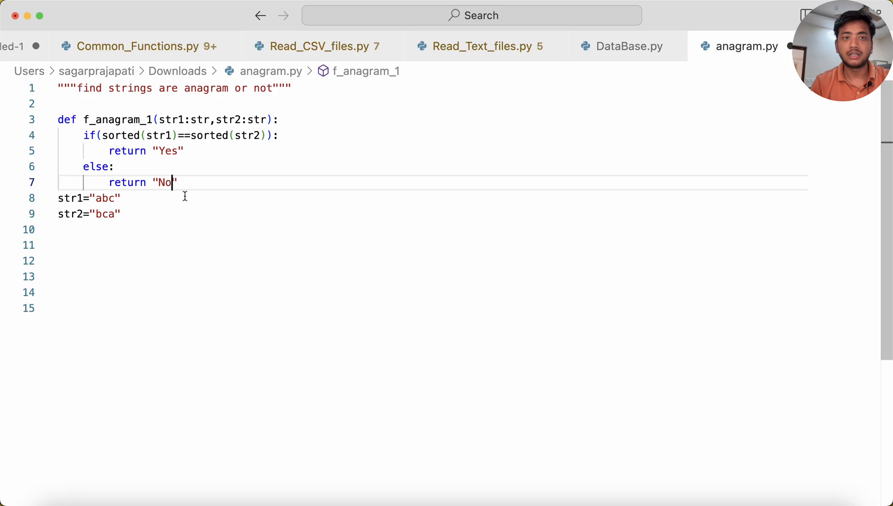
key("Enter")
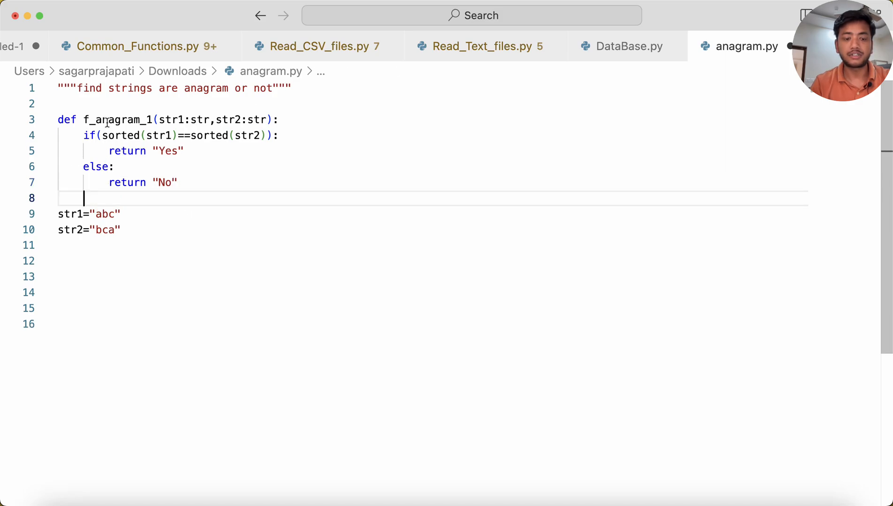
key("Enter")
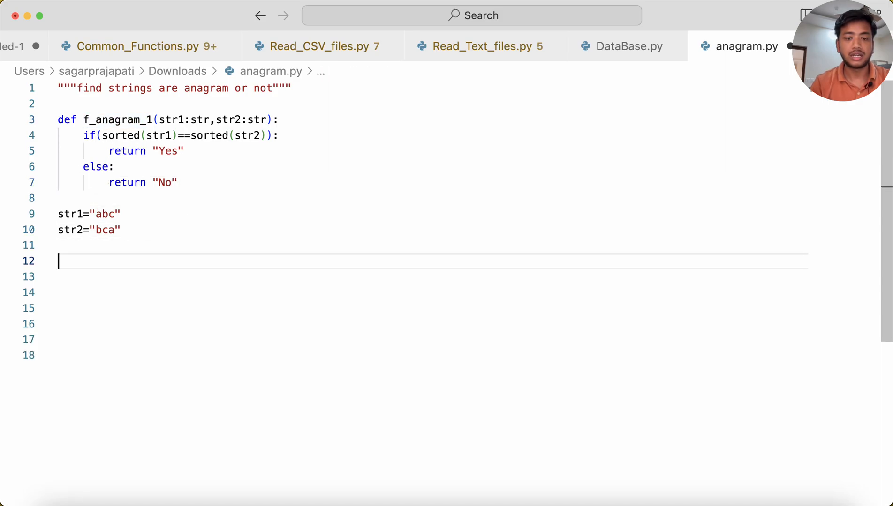
type("prinn")
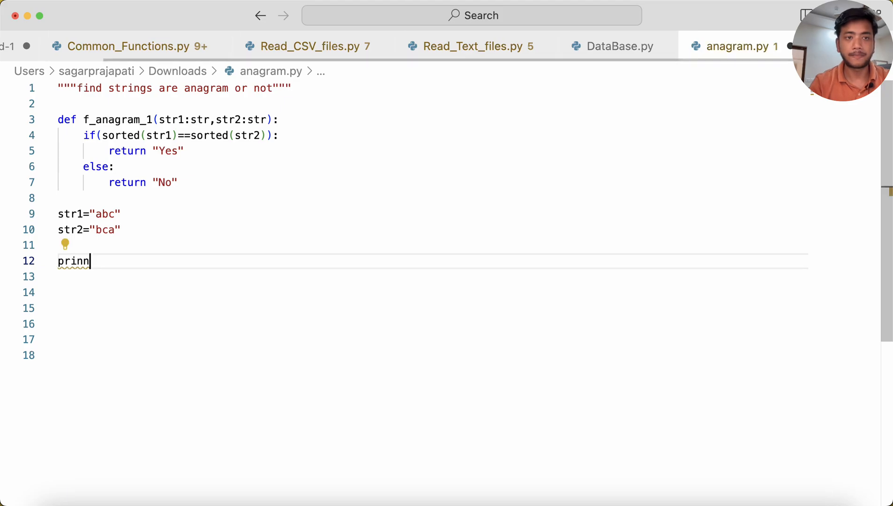
Finish the final line as print(f_anagram_1(str1,str2))
type("print(")
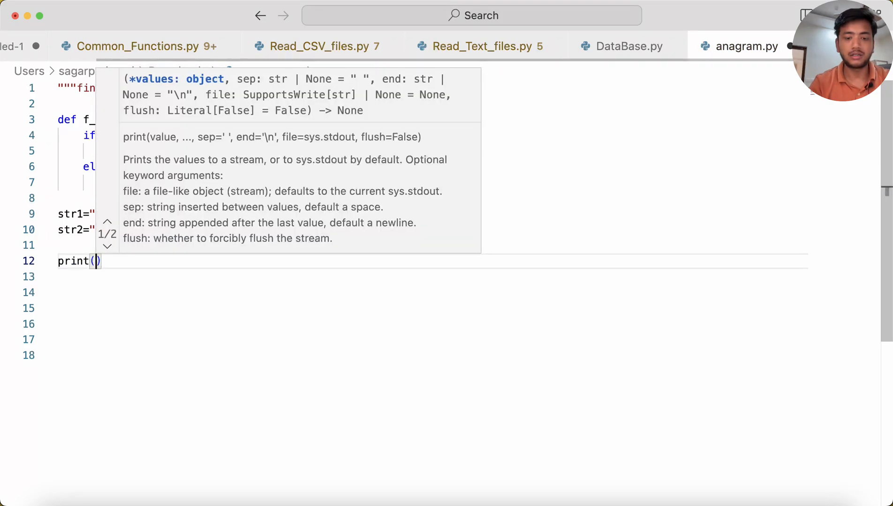
type("f_anagram_1(str1,")
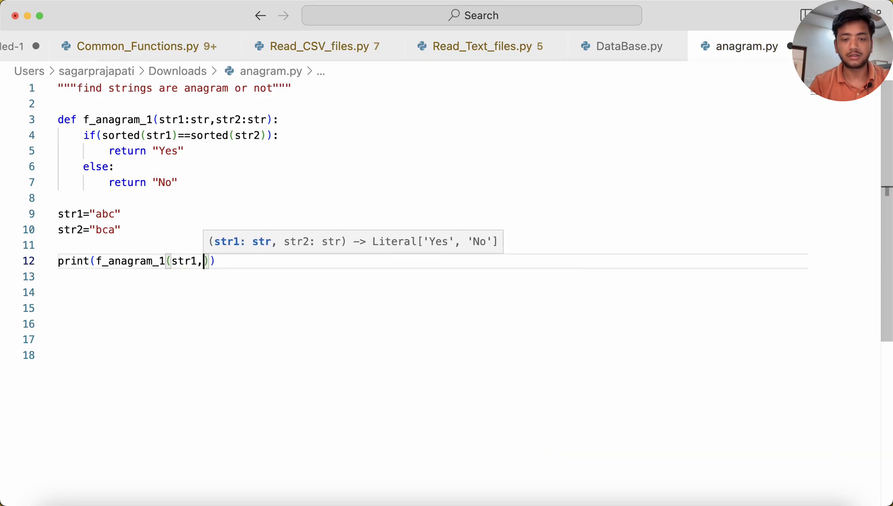
type("str2")
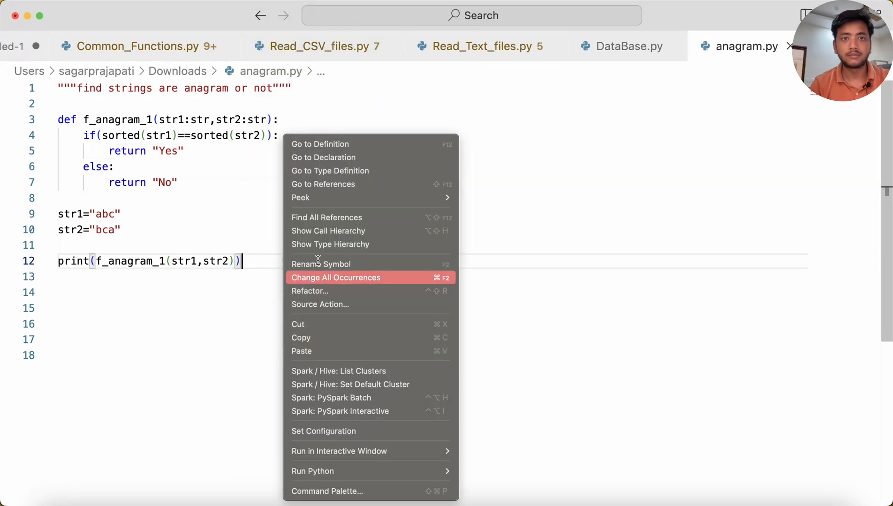
mouse_move(315, 474)
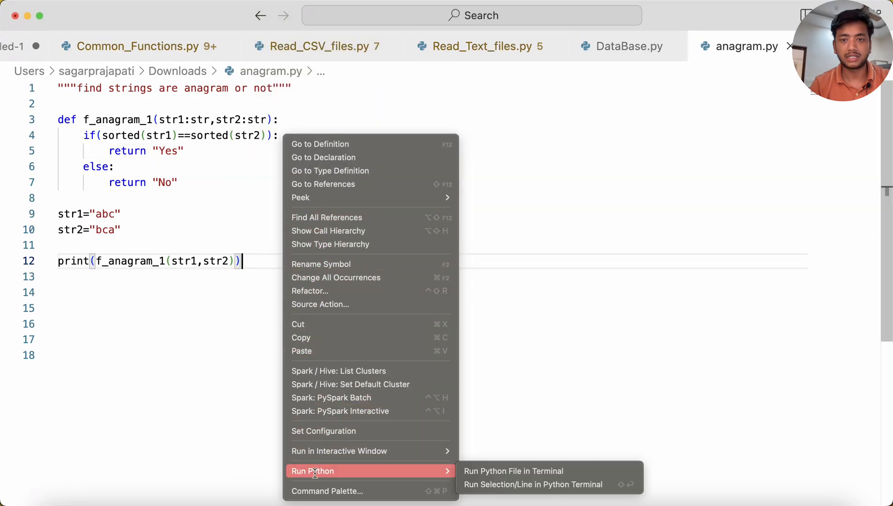
Run the file to print Yes, change str2 to "adc", and rerun to print No
left_click(509, 472)
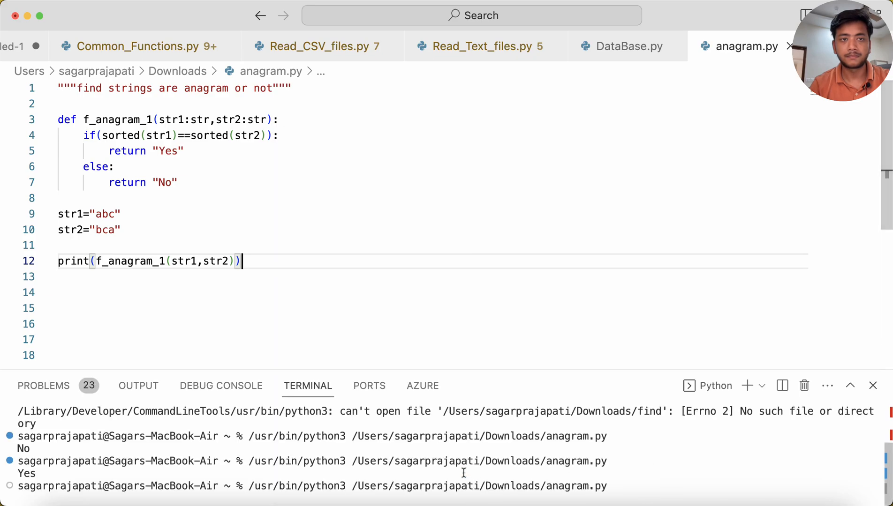
key("Enter")
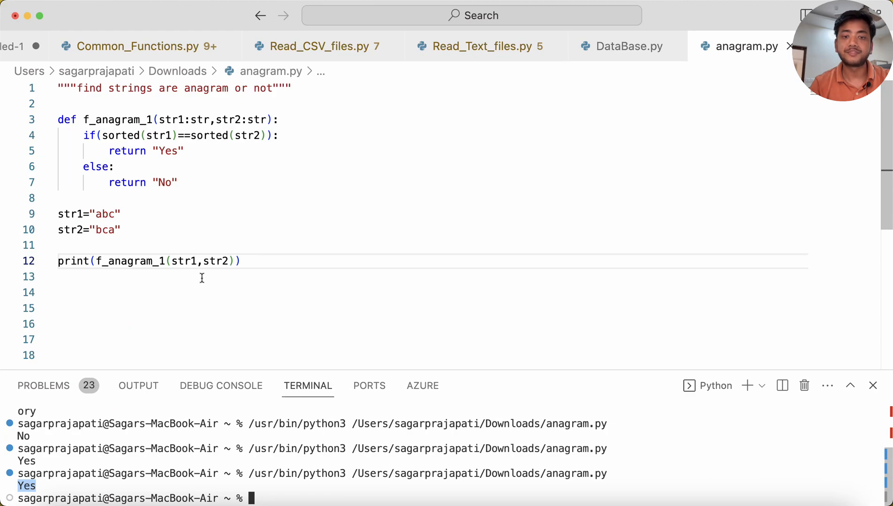
mouse_move(105, 232)
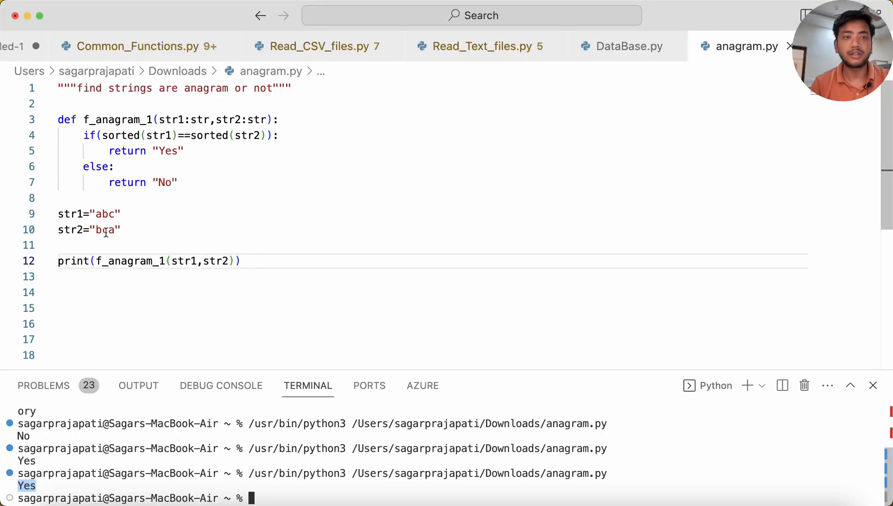
double_click(105, 229)
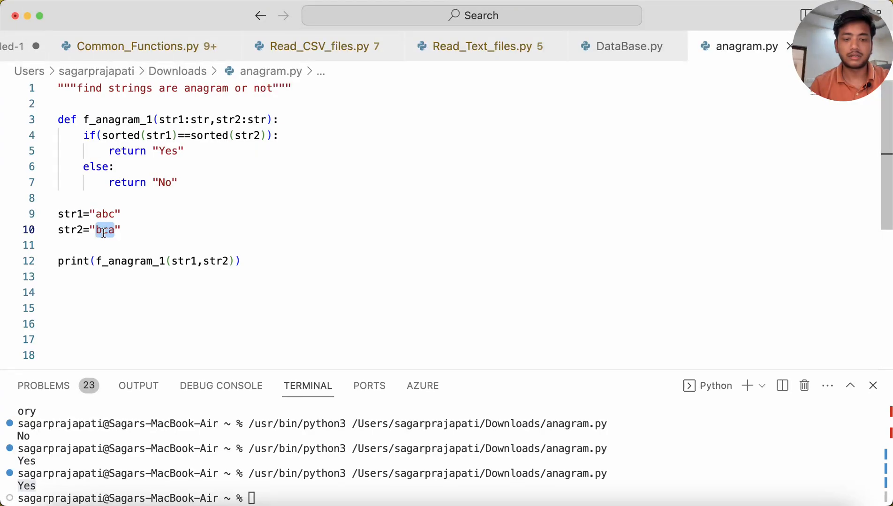
type("ad")
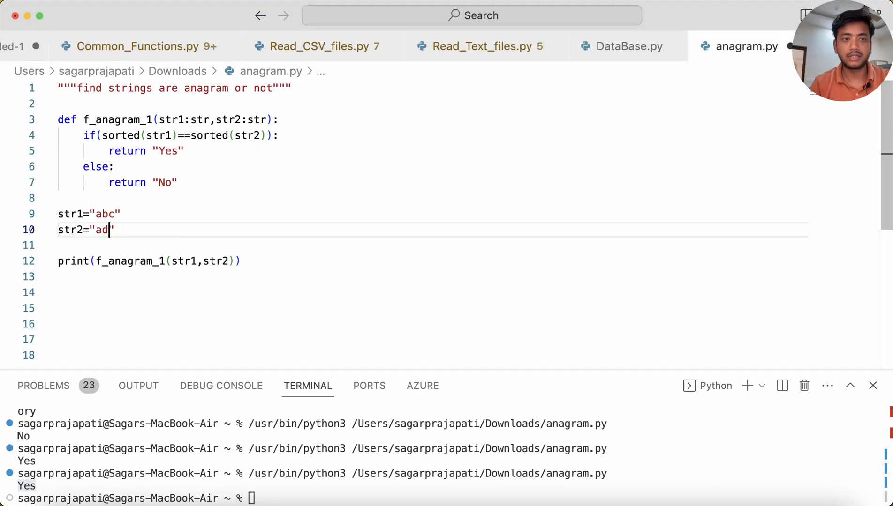
type("c")
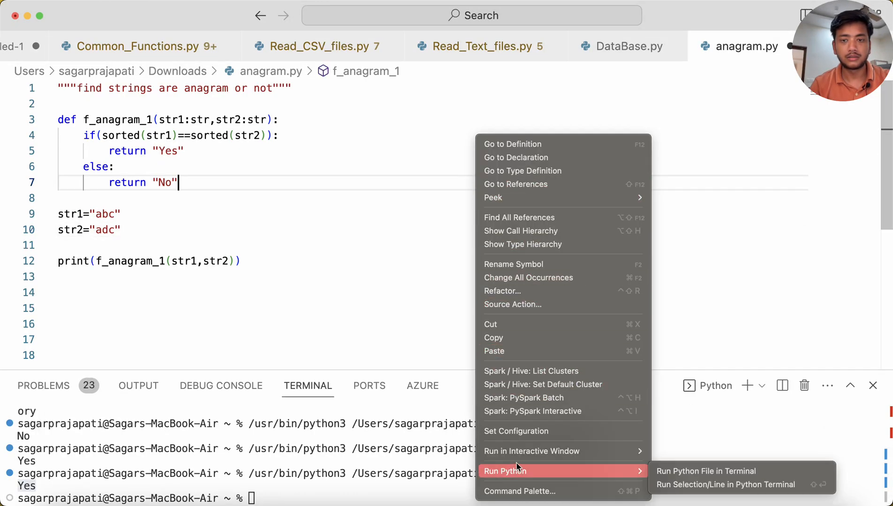
left_click(705, 472)
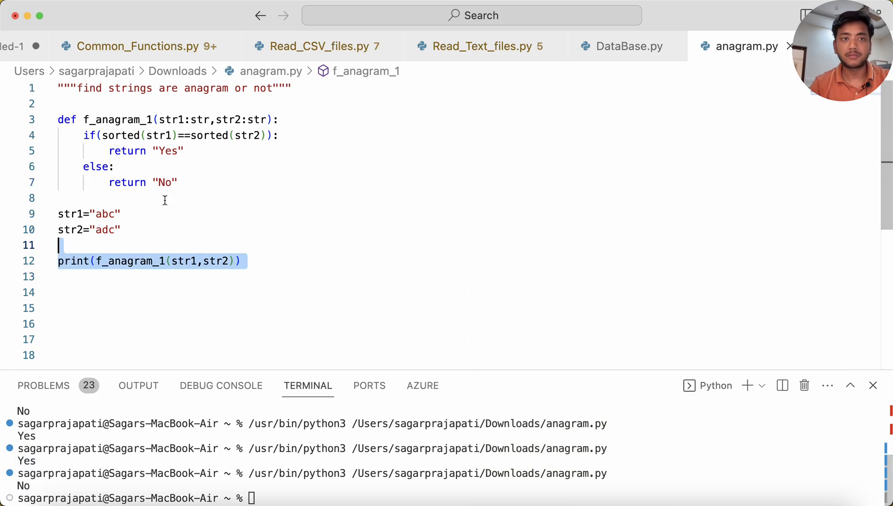
key("cmd+a")
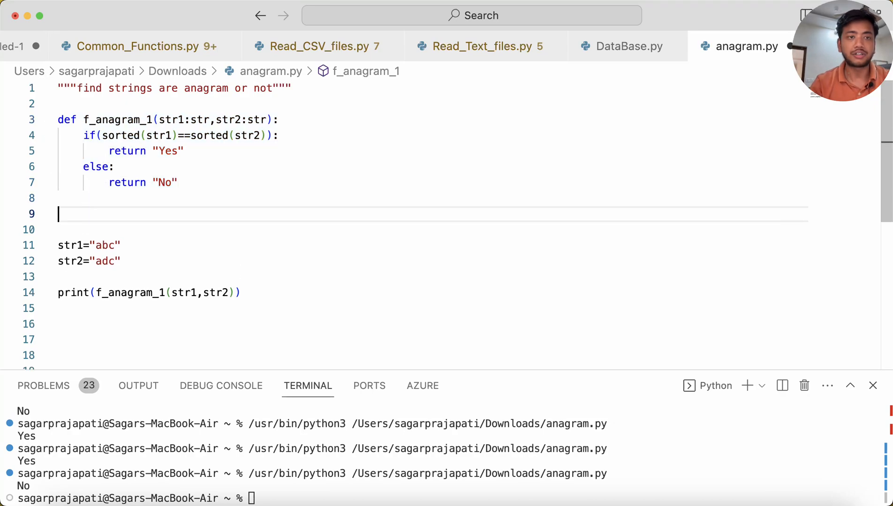
Duplicate the function header and add 'from collections import Counter' after the docstring
type("def f_anagram_1(str1:str,str2:str):")
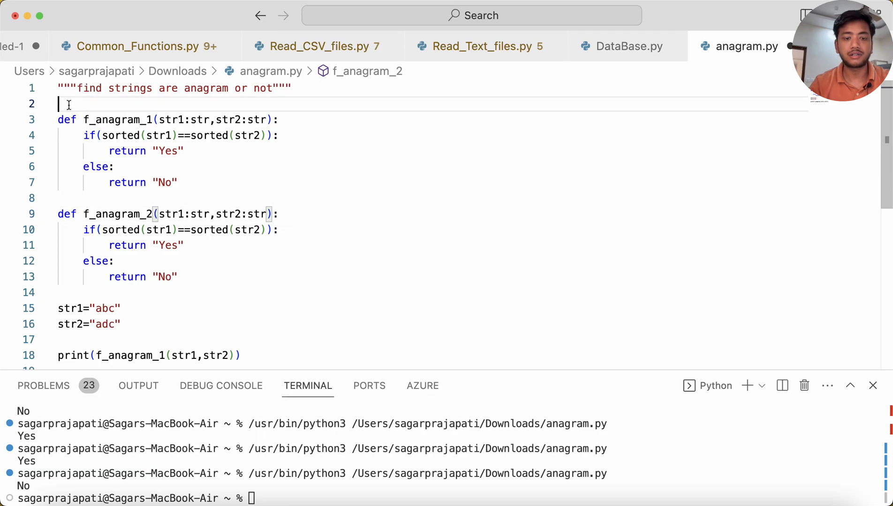
type("from c")
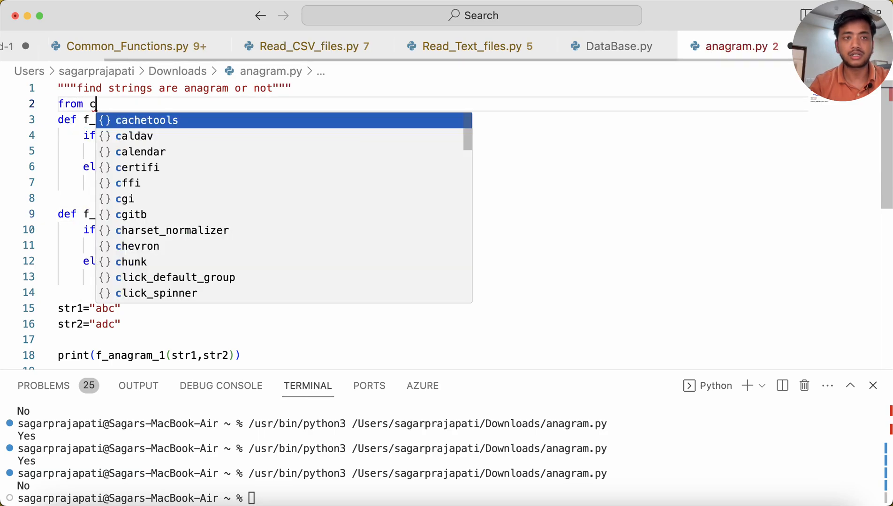
type("ollections")
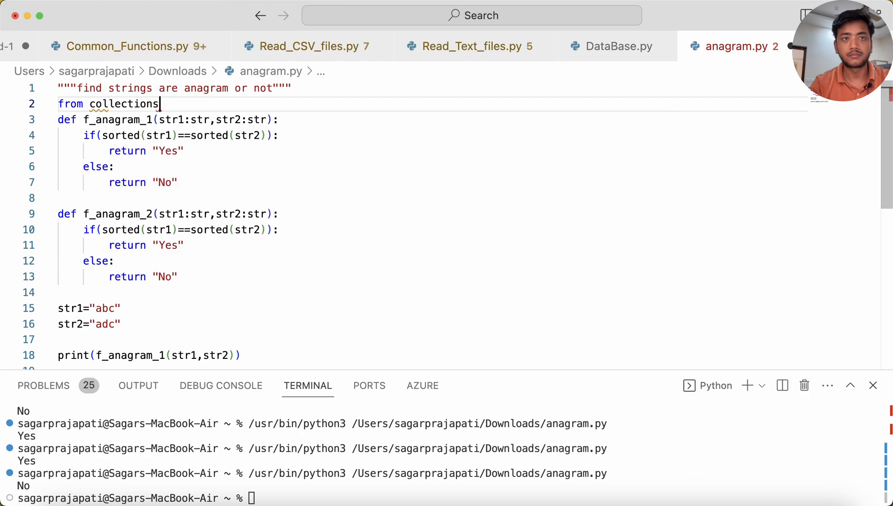
type("import")
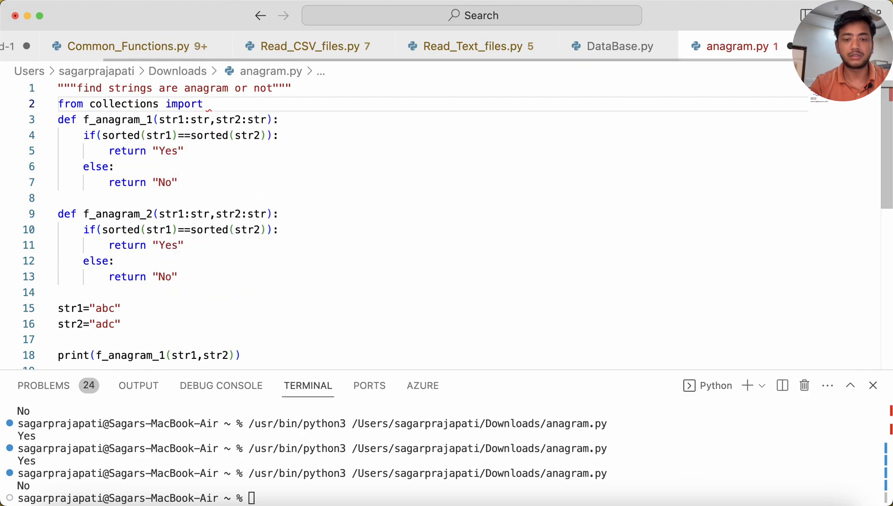
type("Counter")
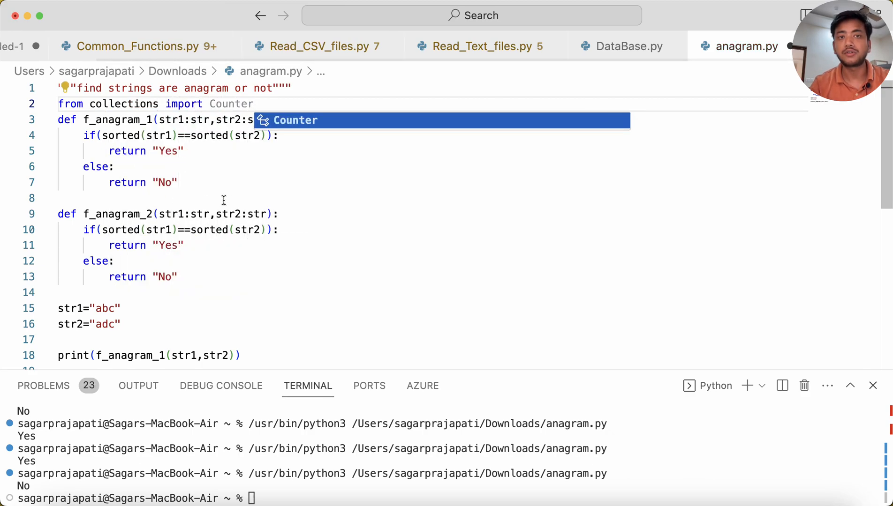
mouse_move(313, 127)
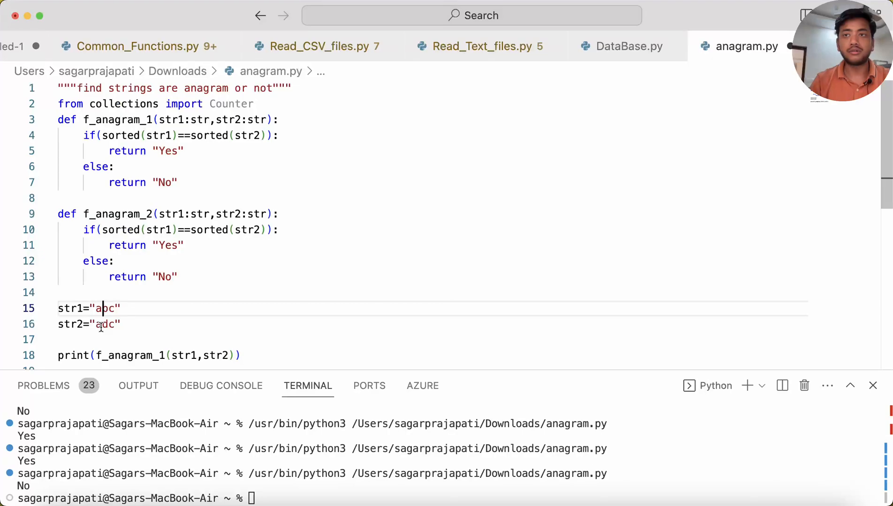
Make f_anagram_2 compare Counter(str1) with Counter(str2), run it, and set str2 to 'acb'
scroll("down", 3)
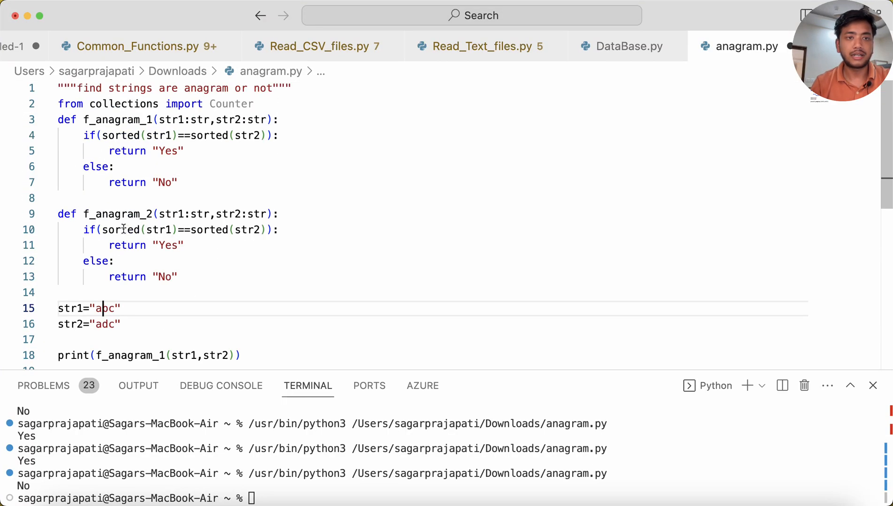
type("C")
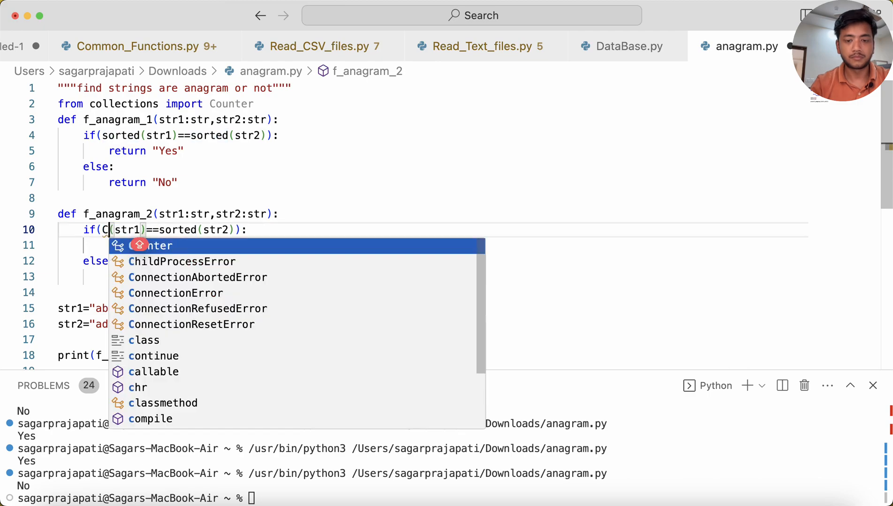
key("Tab")
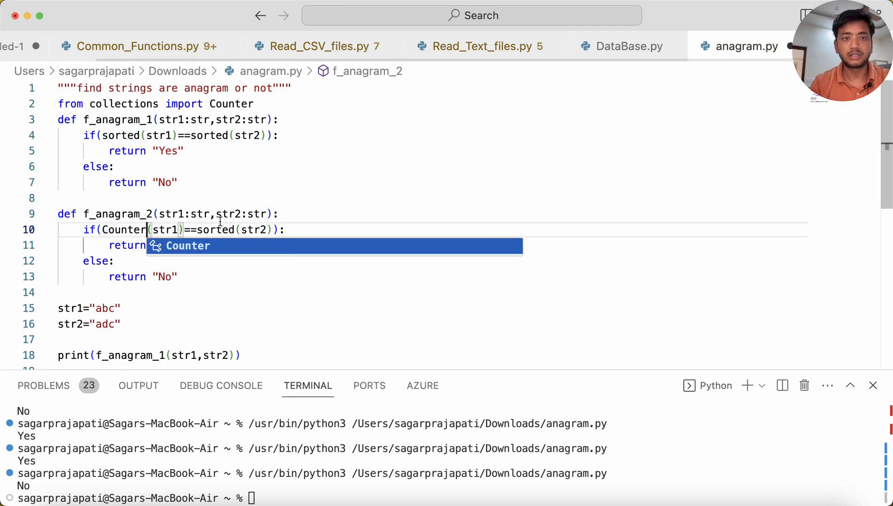
type("Coun")
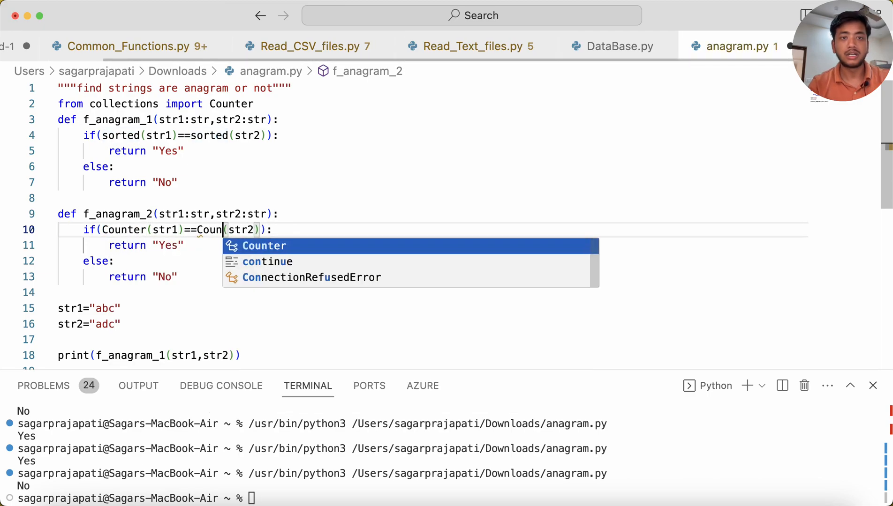
key("Tab")
type("2")
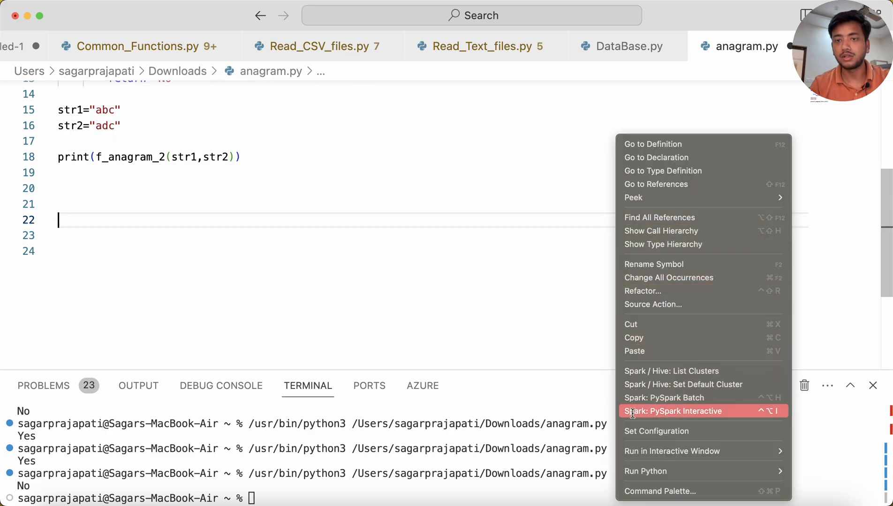
mouse_move(728, 471)
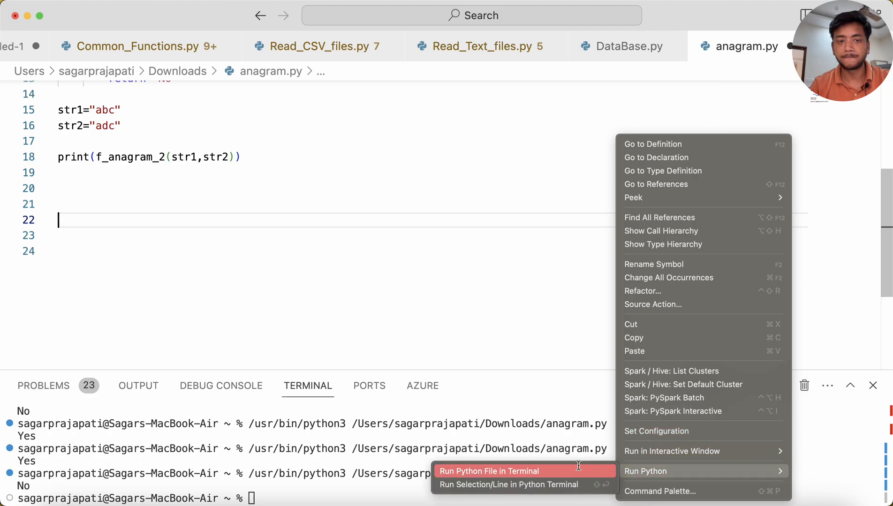
left_click(505, 471)
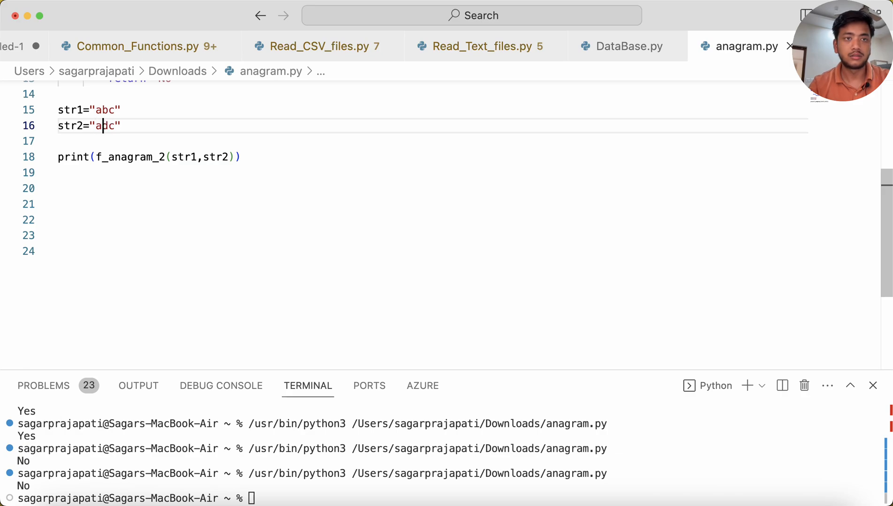
type("acb")
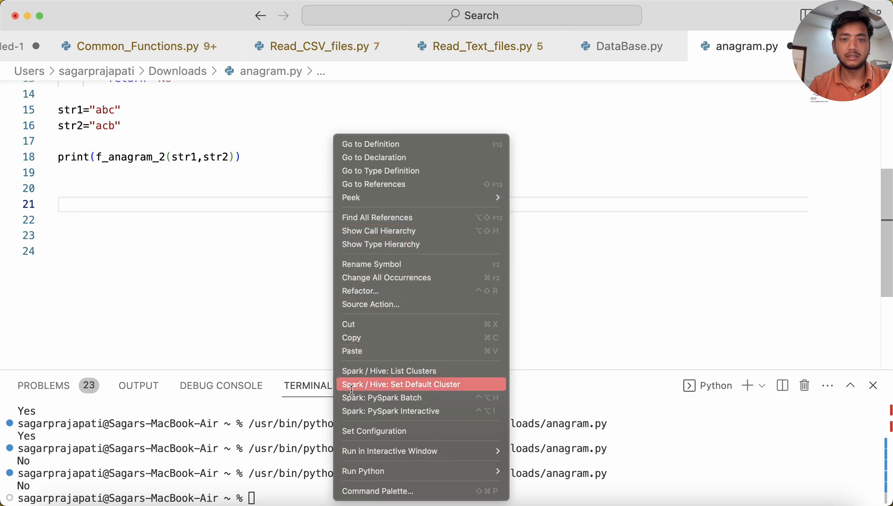
mouse_move(409, 451)
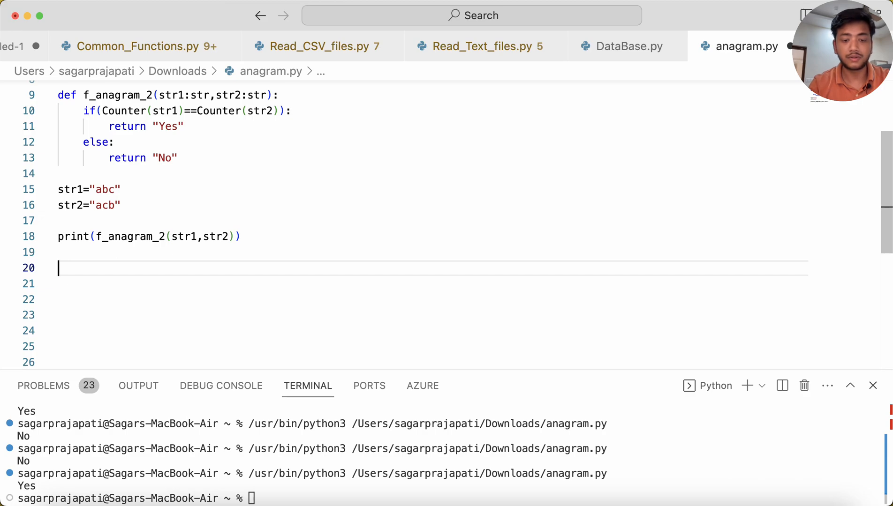
Add print(Counter(str1)) and highlight the letter counts Counter({'a': 1, 'b': 1, 'c': 1})
type("PRINT")
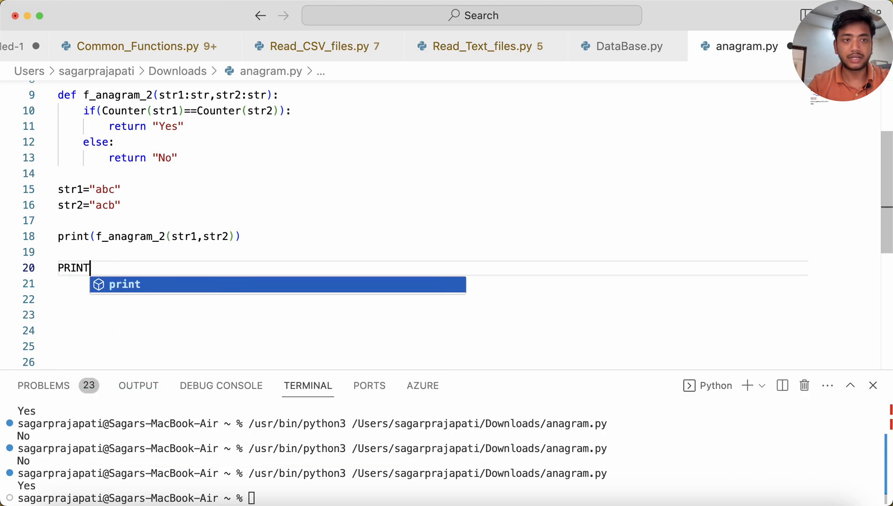
type("print")
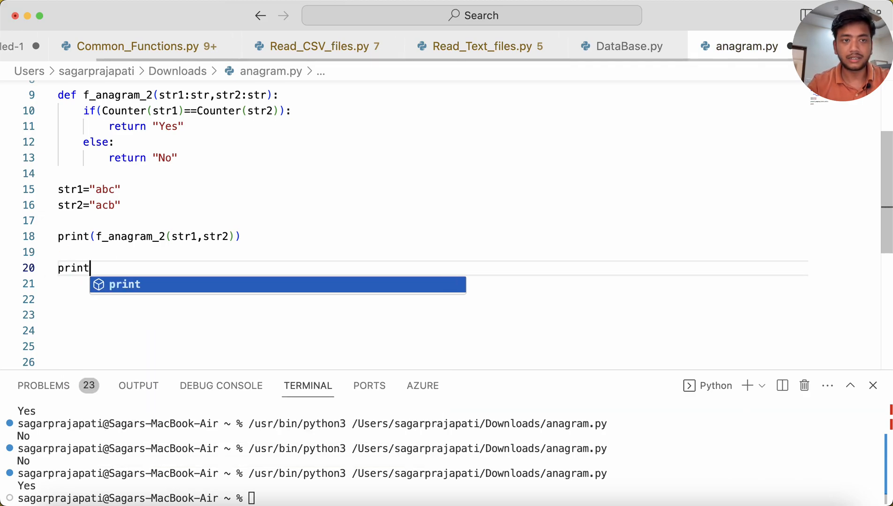
type("(Counter")
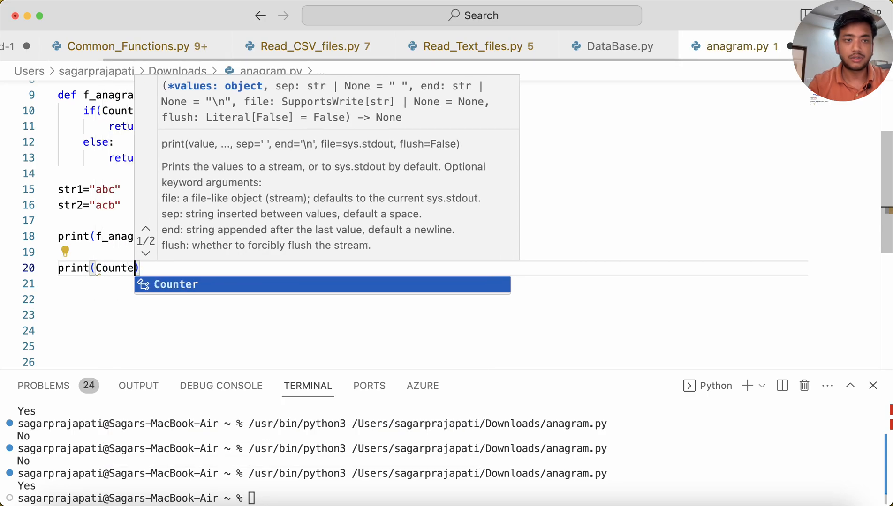
type("(")
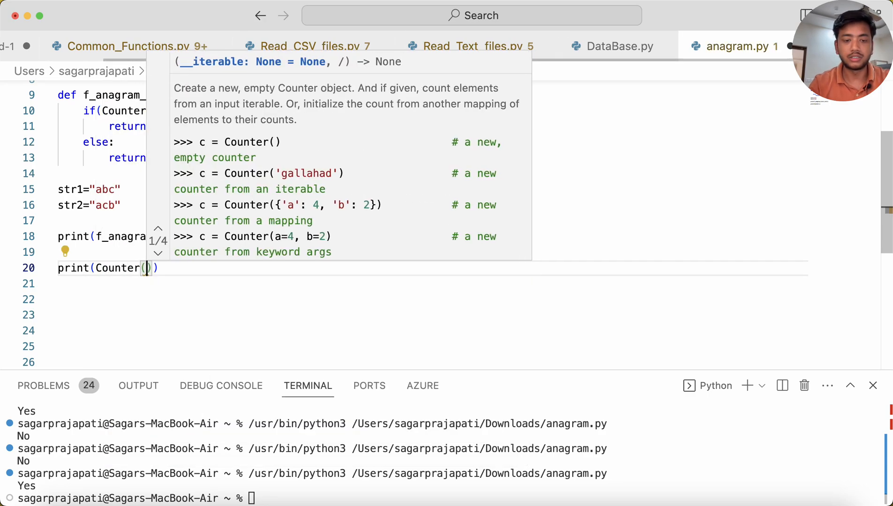
type("str1")
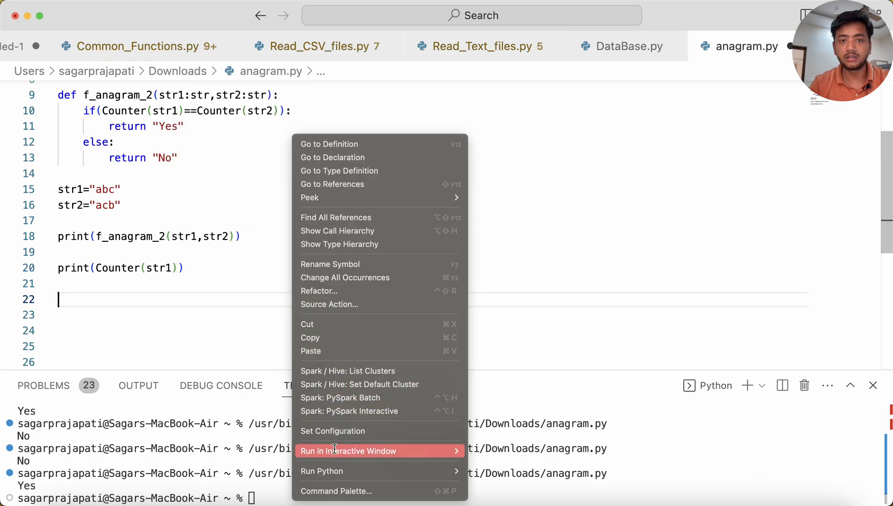
mouse_move(335, 471)
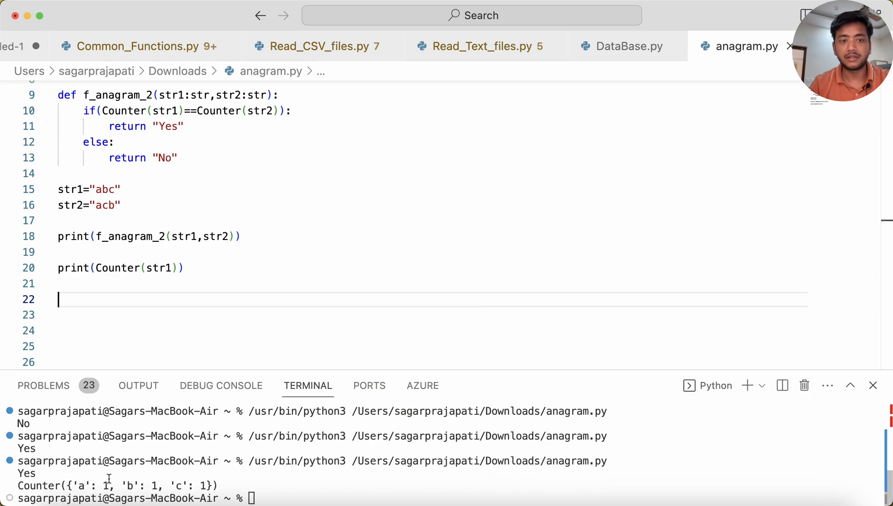
left_click_drag(68, 485, 130, 486)
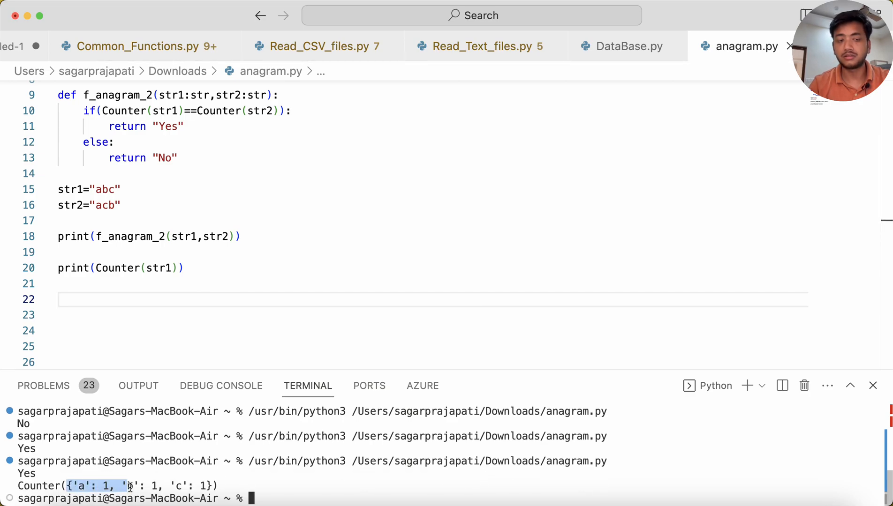